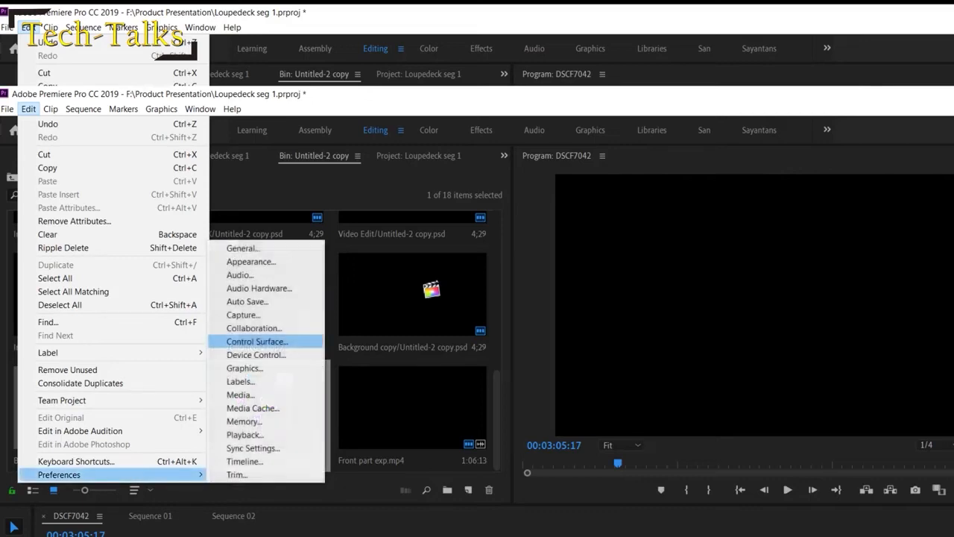
Step: Show the Control Surface preferences with Loupedeck listed under Device Class
left_click(258, 341)
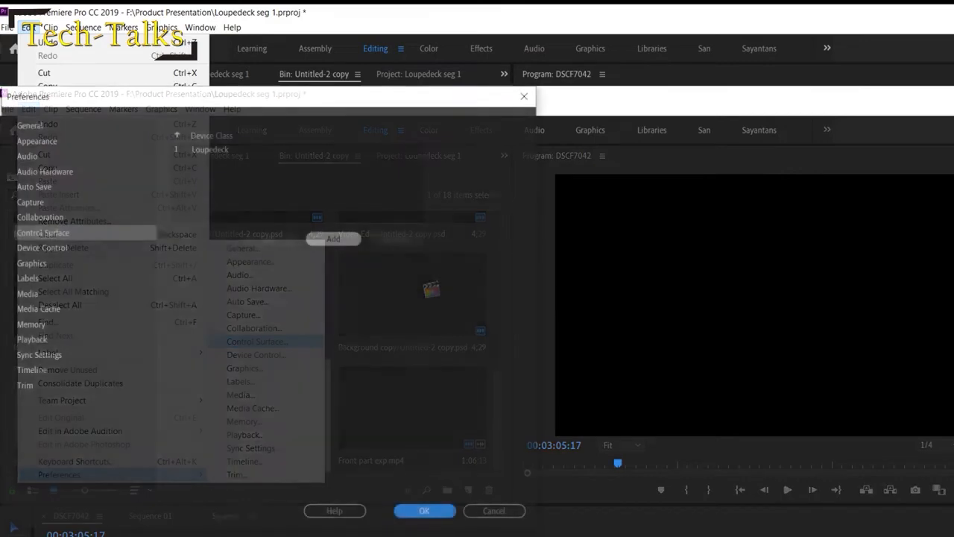
left_click(256, 342)
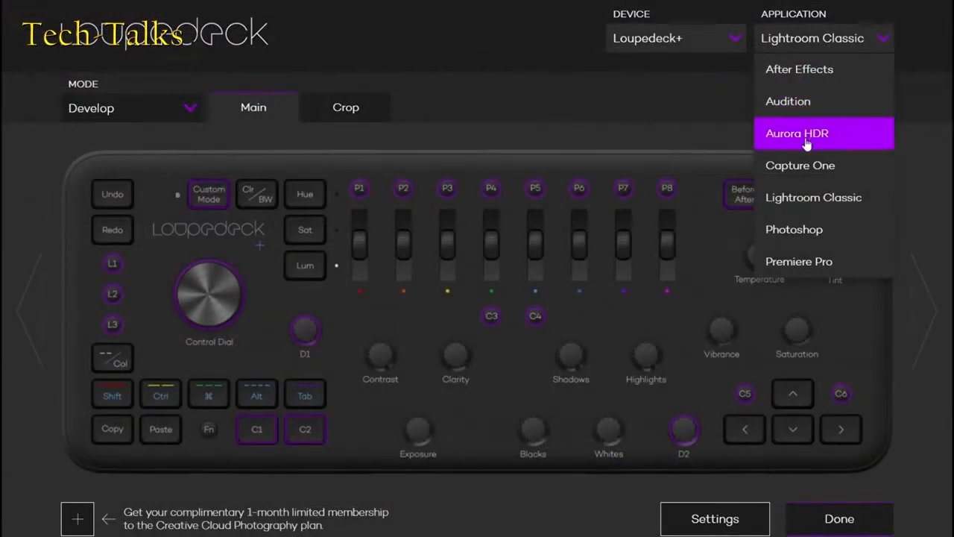
mouse_move(799, 261)
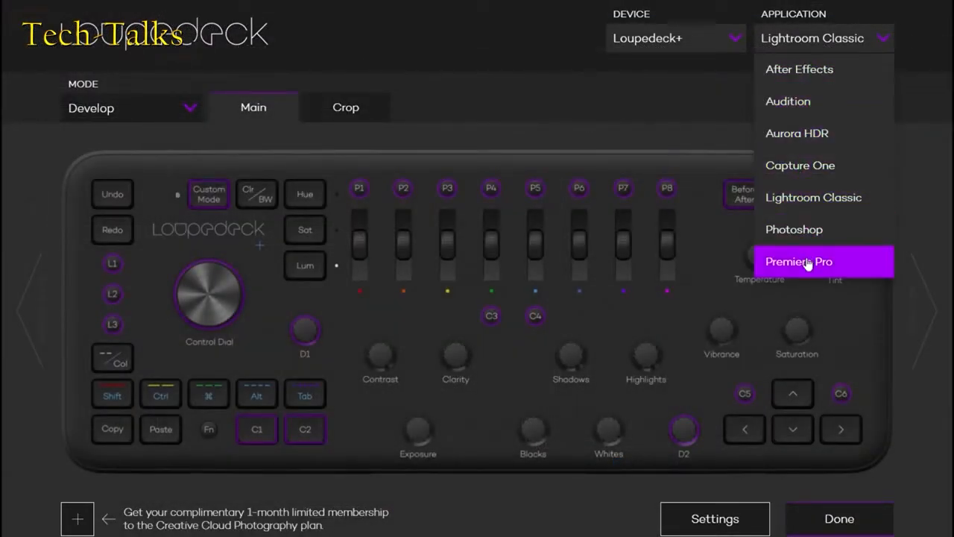
Step: Select Premiere Pro as the Loupedeck target application instead of Lightroom Classic
left_click(799, 261)
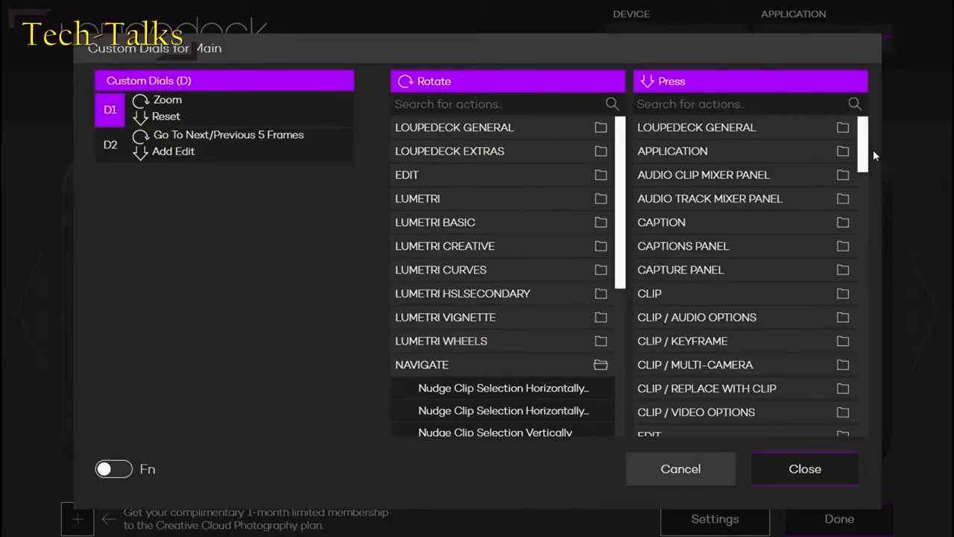
Step: Browse the dial press actions to assign Reset to D1 and Add Edit to D2
left_click(805, 468)
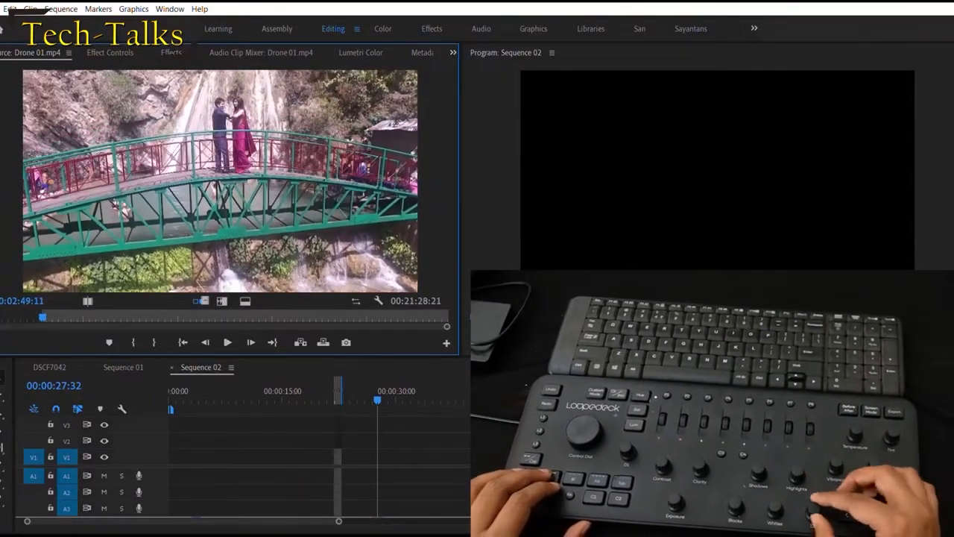
Step: Cut Drone 01.mp4 into several segments along the Sequence 02 timeline
left_click(227, 341)
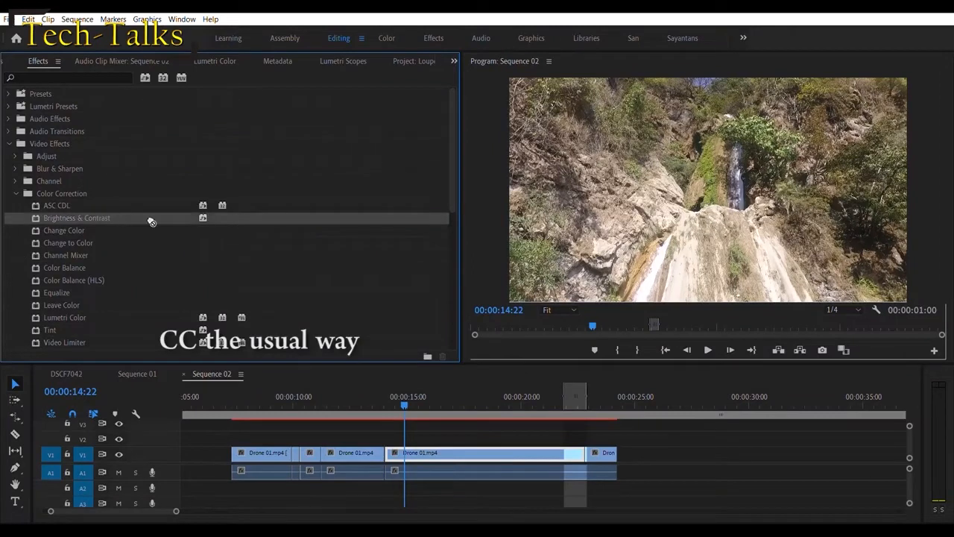
Step: Apply Brightness & Contrast (15, 13) and Color Balance to the Drone 01 clip
double_click(77, 218)
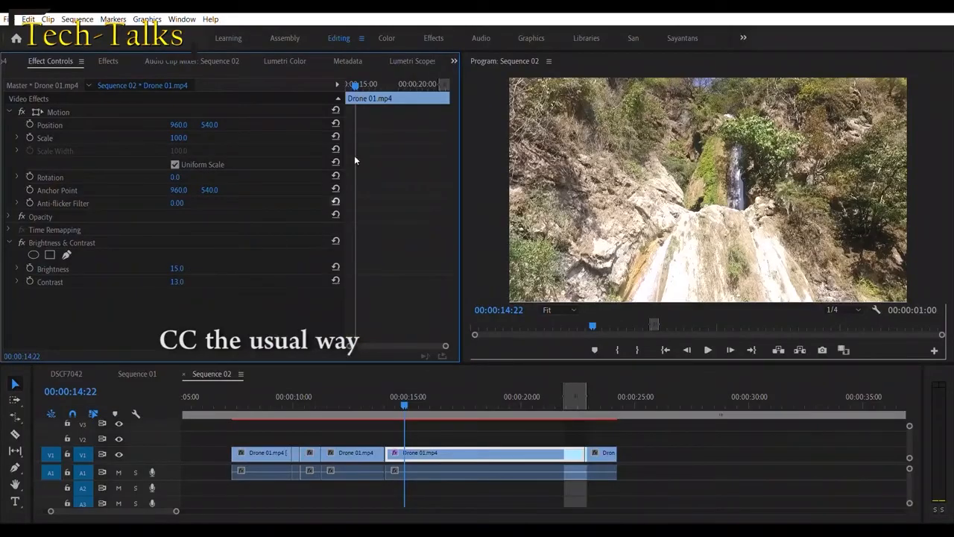
left_click(109, 61)
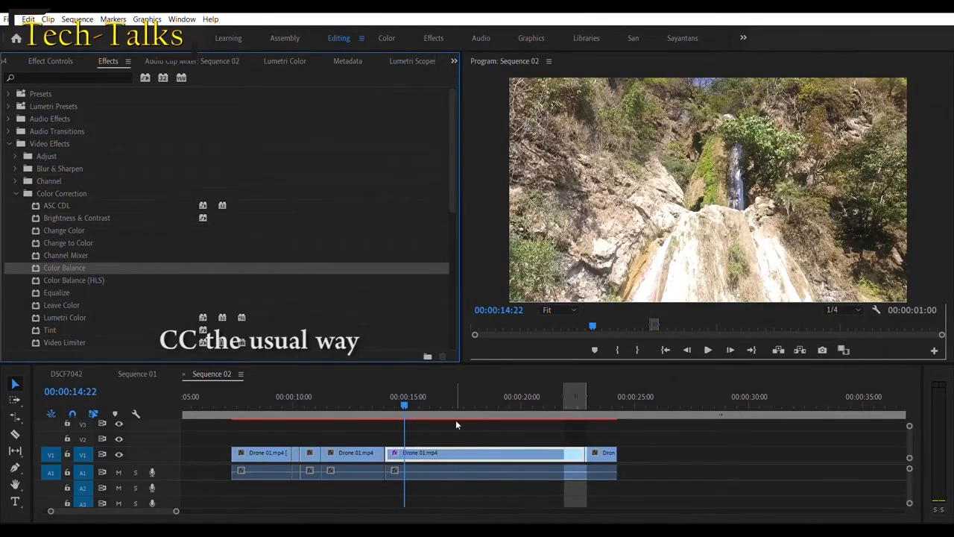
left_click(50, 61)
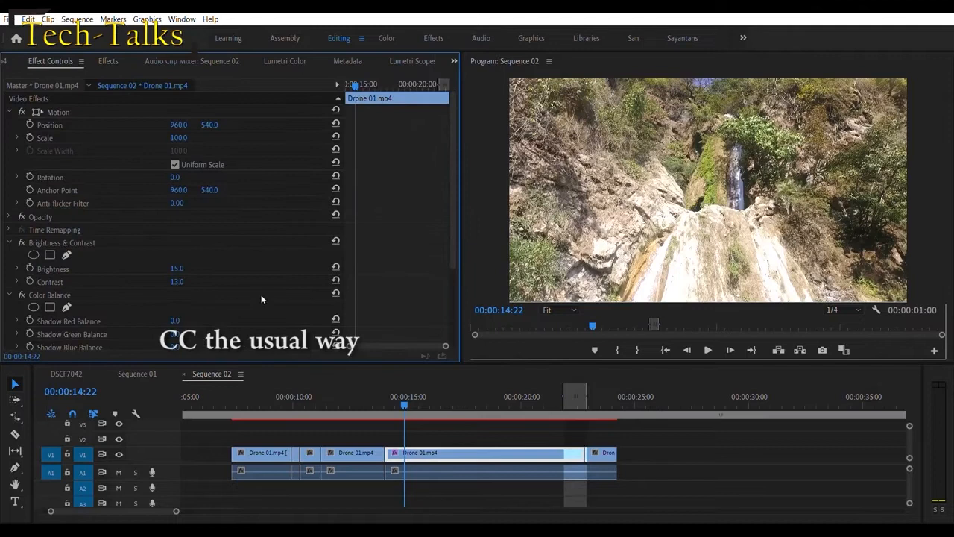
scroll("down", 3)
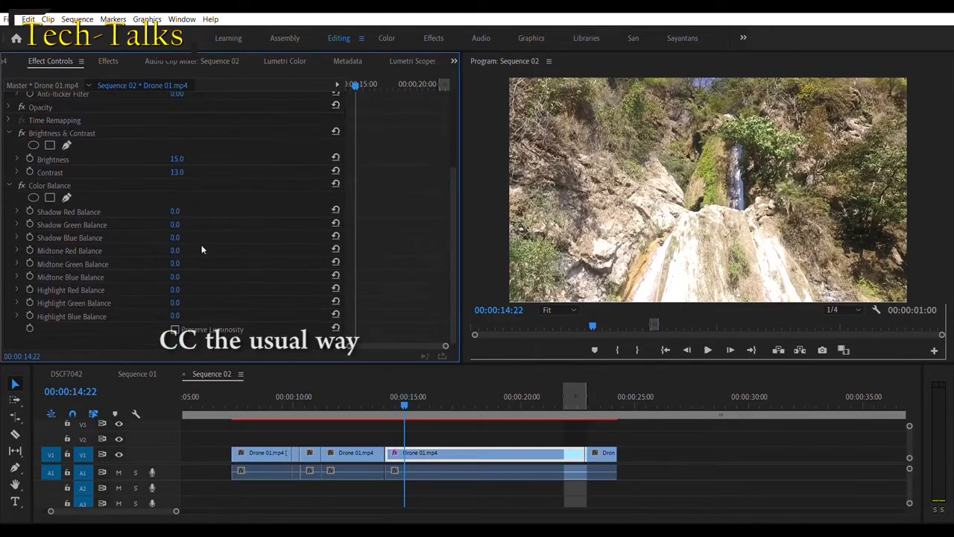